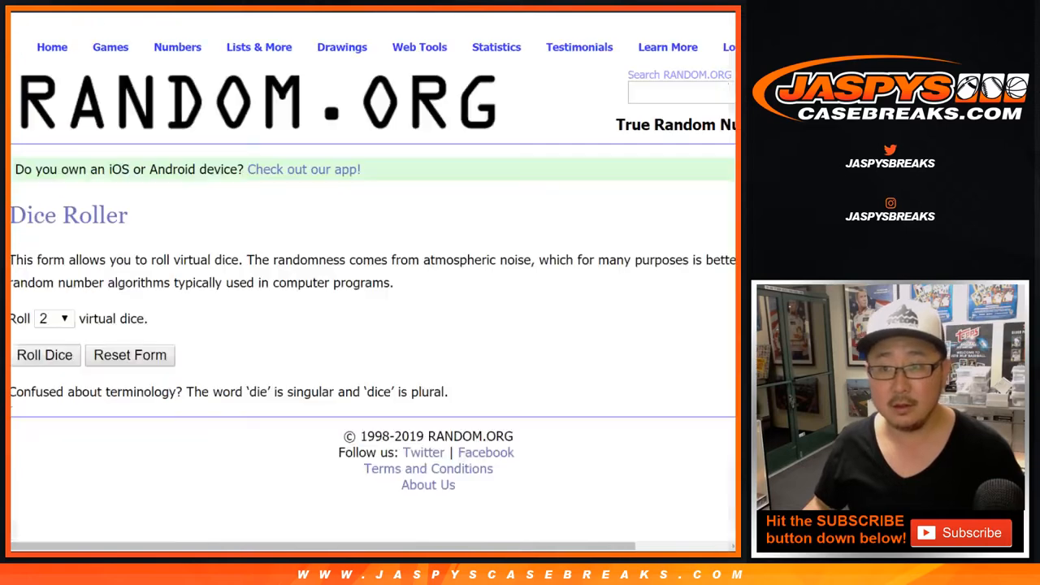
Bring up the List Randomizer holding the entries LBJ and BEN SIMMONS
left_click(46, 354)
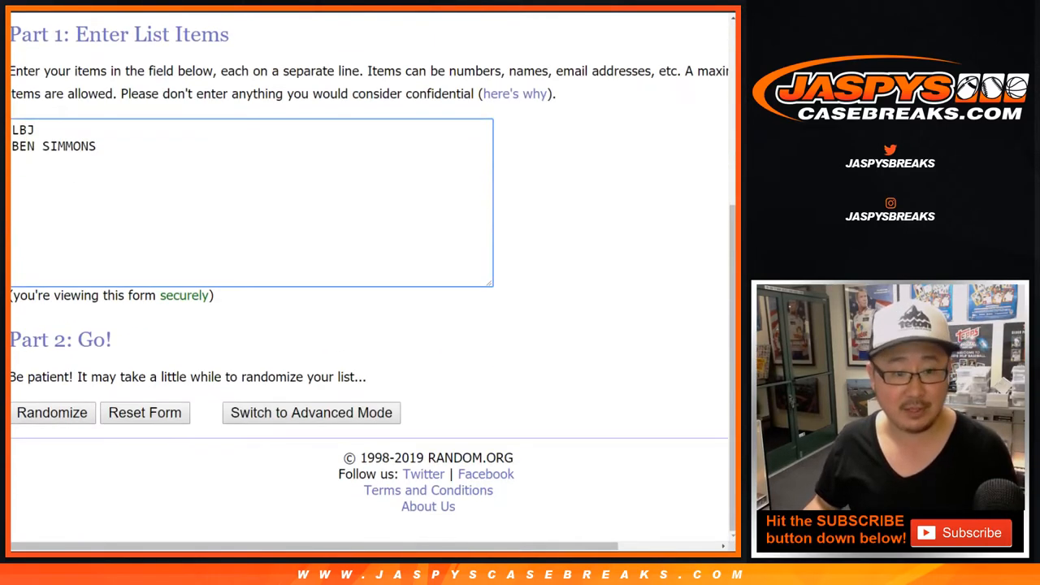
Reshuffle the list repeatedly, ending with BEN SIMMONS first and LBJ second
left_click(52, 413)
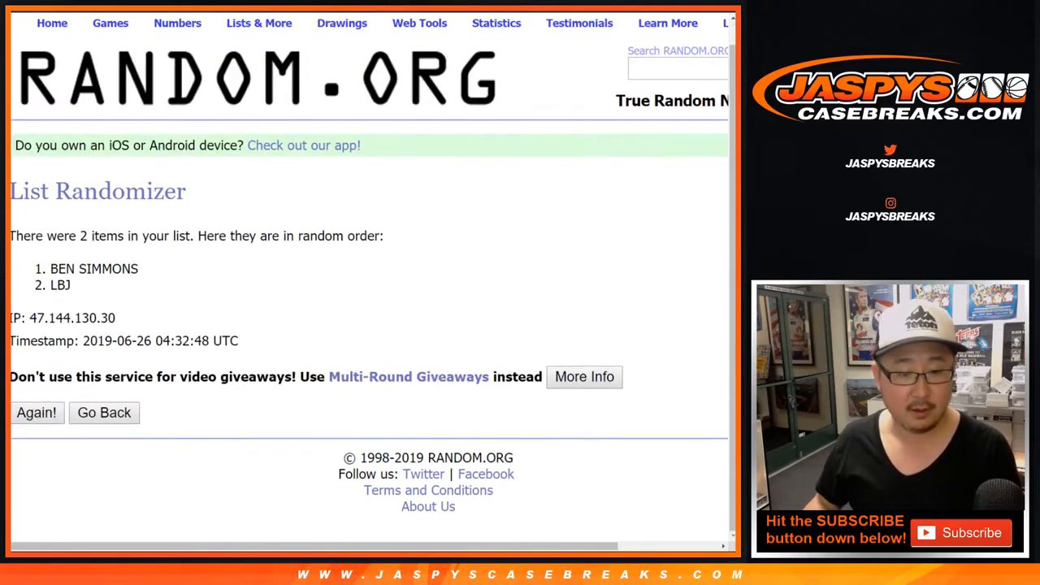
left_click(36, 412)
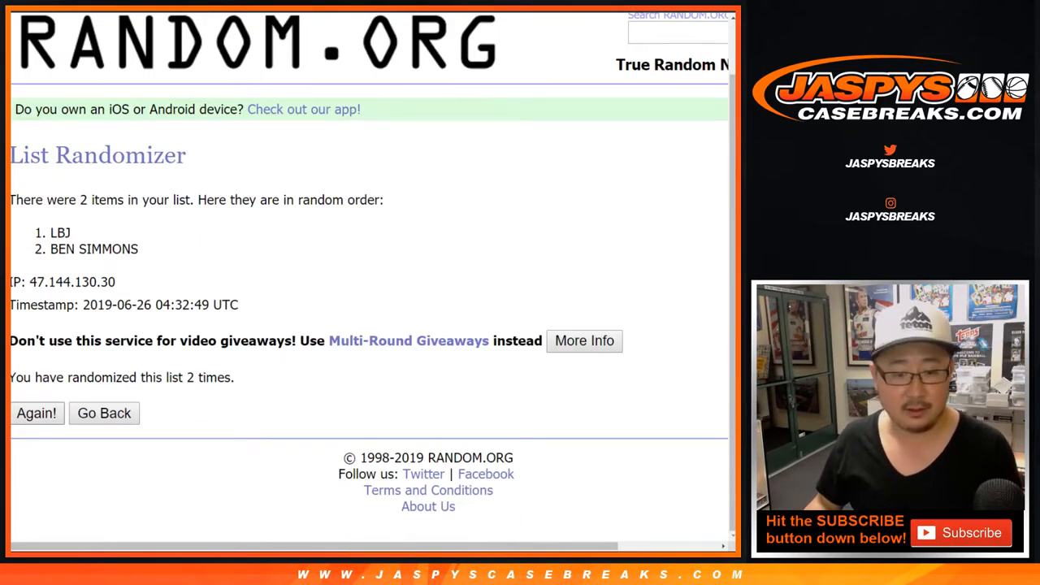
left_click(36, 413)
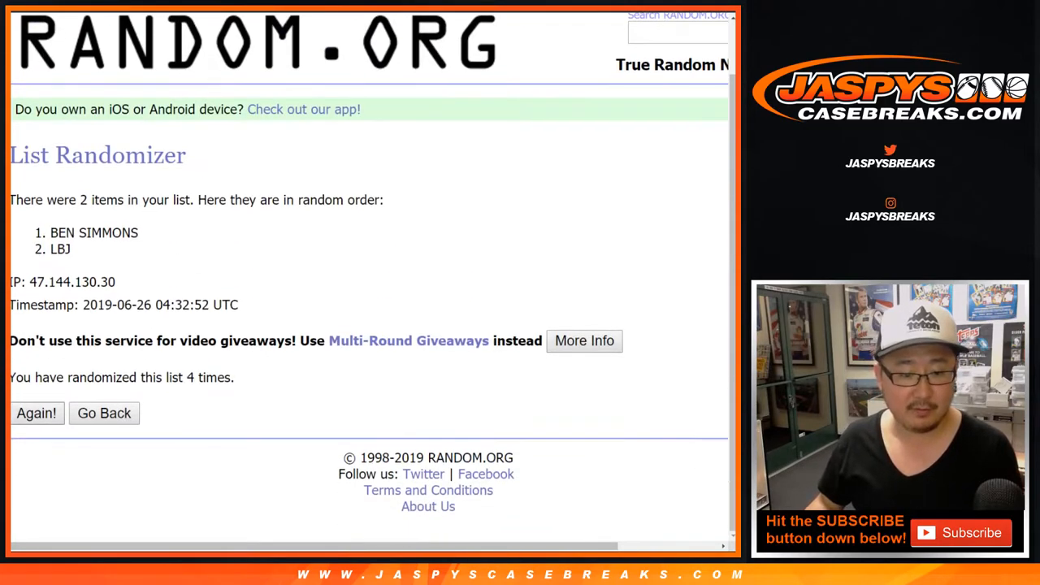
left_click(36, 413)
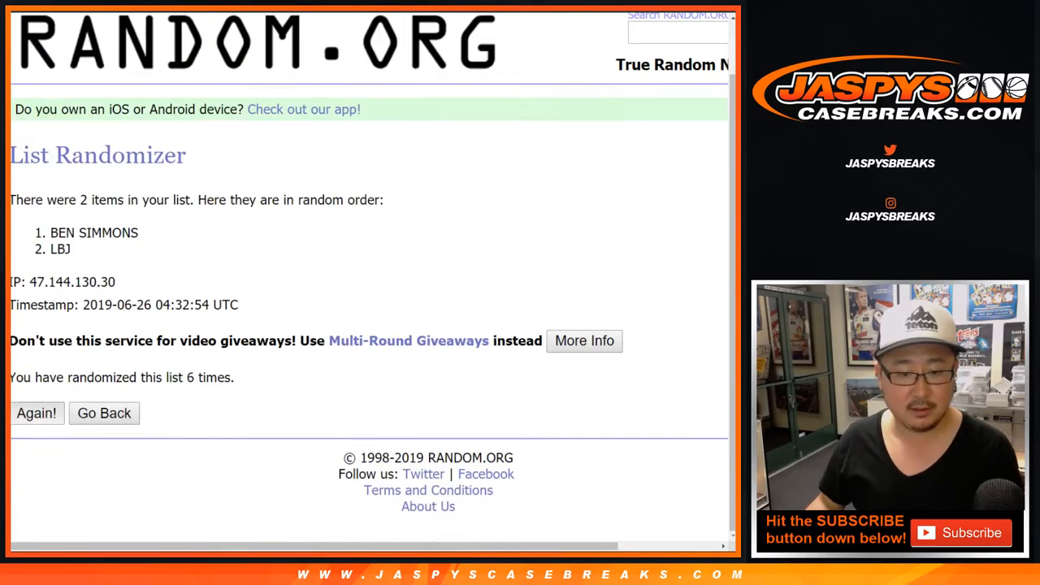